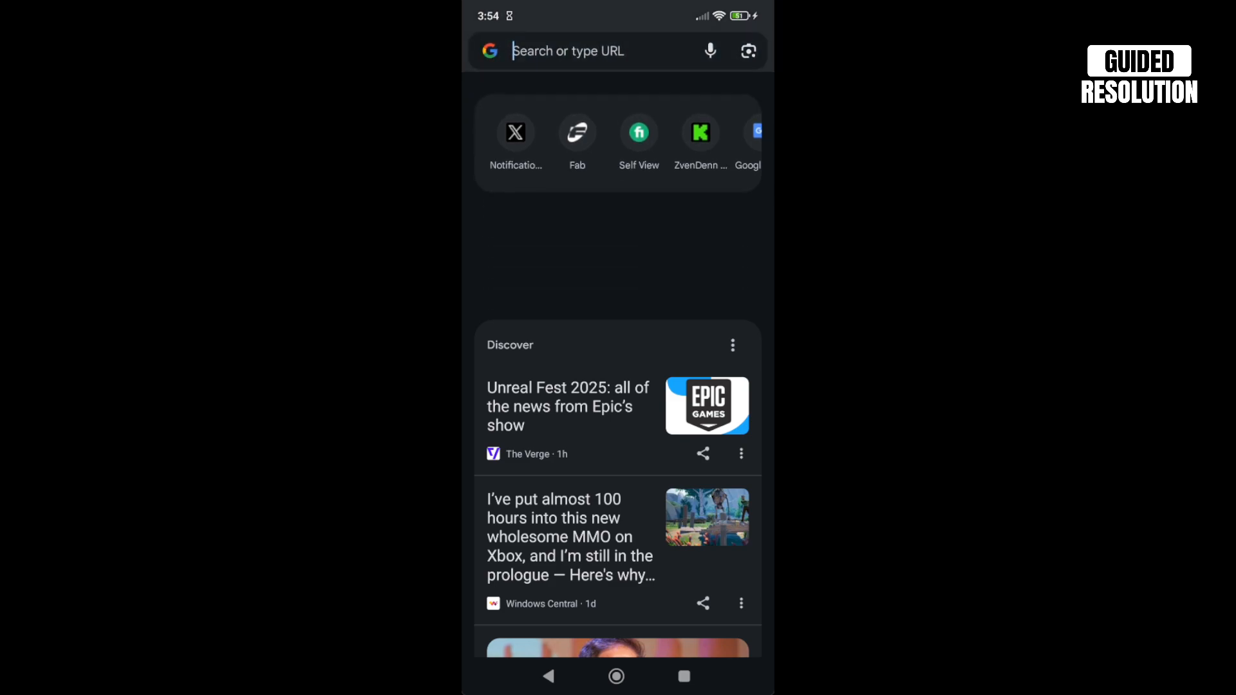
Dismiss the search bar on the new tab page and bring up Chrome's main menu
{"action": "type", "text": "fo"}
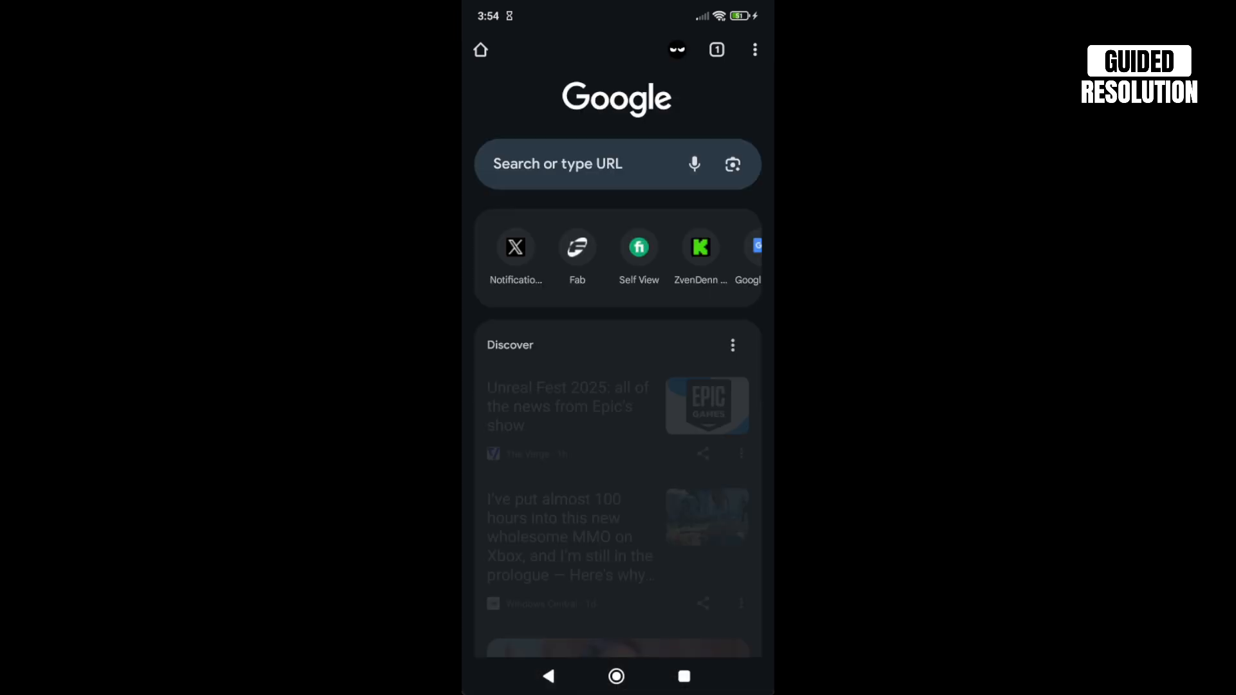
{"action": "left_click", "coordinate": [591, 164]}
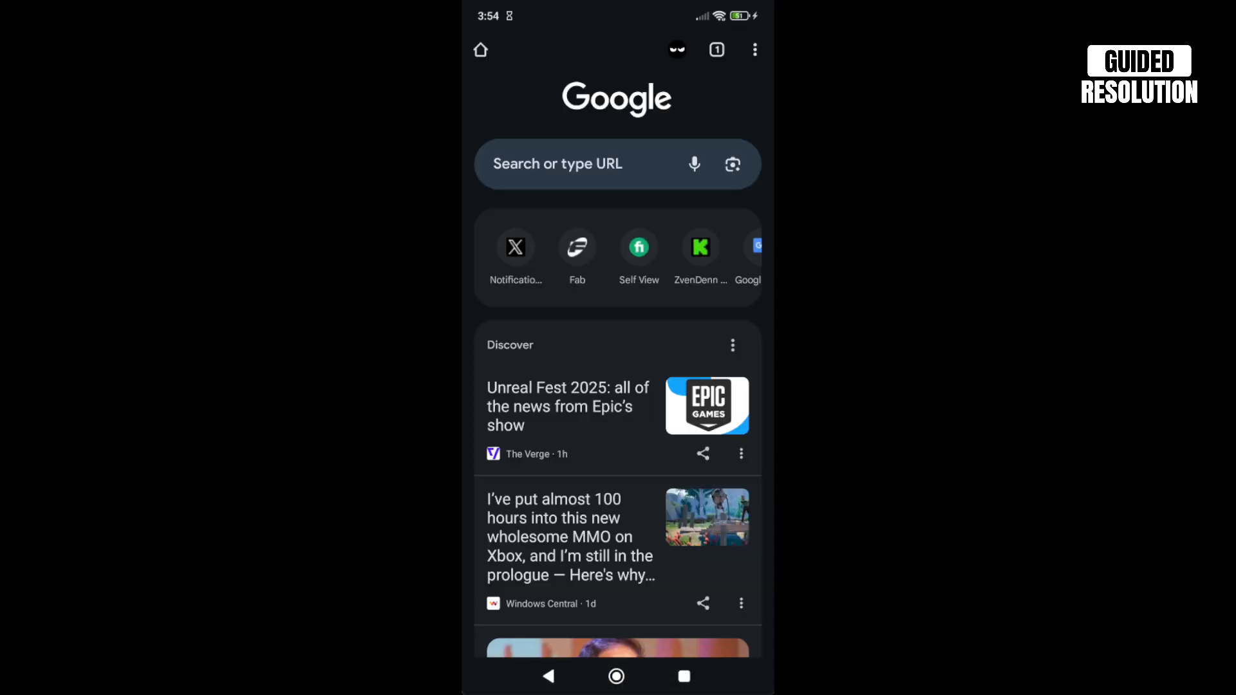
{"action": "left_click", "coordinate": [754, 49]}
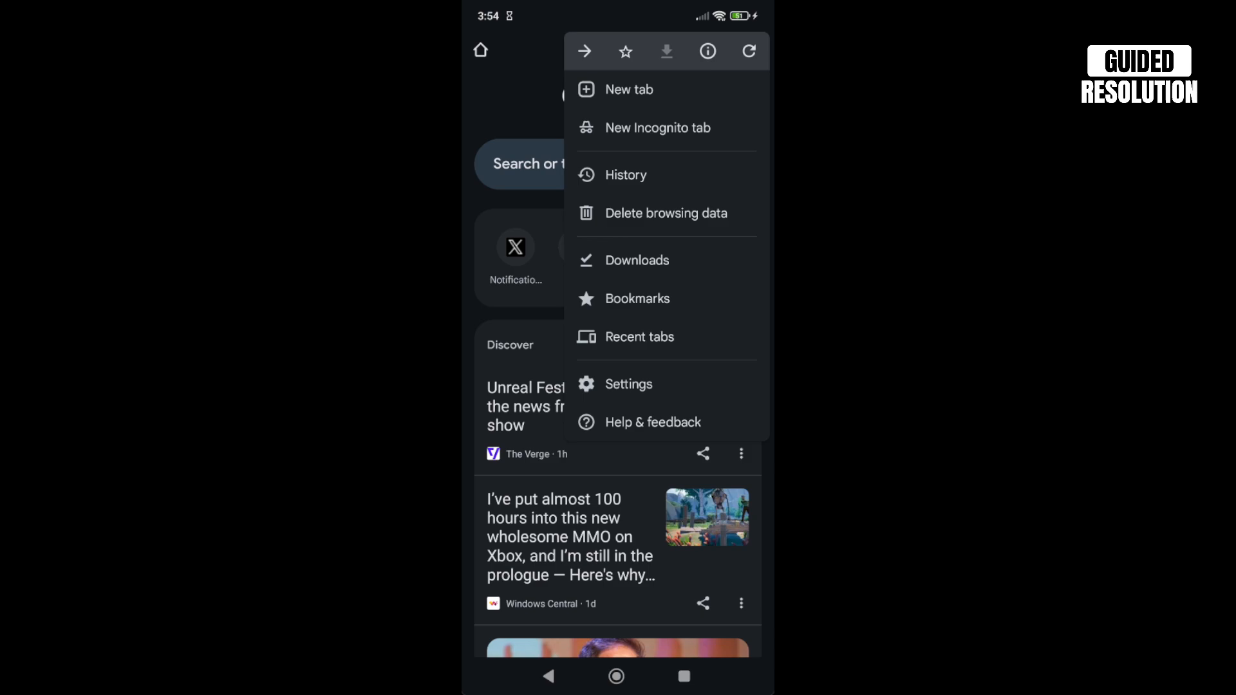
Choose Settings from Chrome's three-dot menu
{"action": "left_click", "coordinate": [628, 384]}
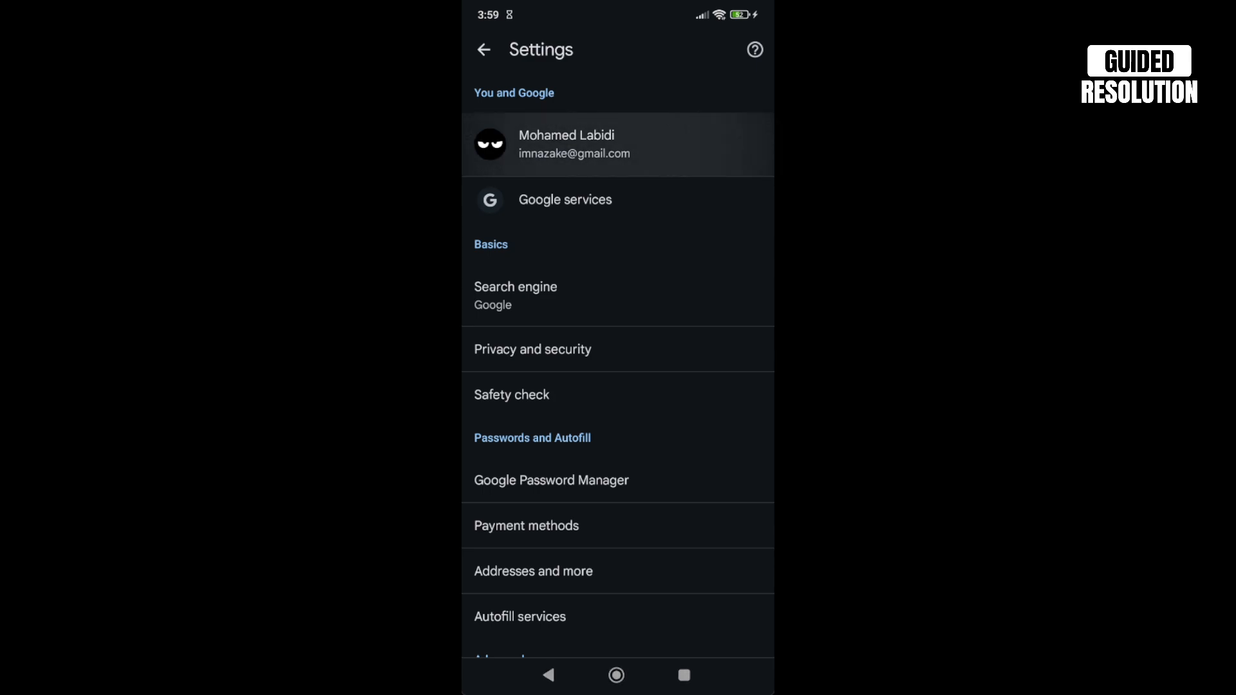
On the signed-in account page, toggle History and tabs sync off and back on
{"action": "left_click", "coordinate": [617, 144]}
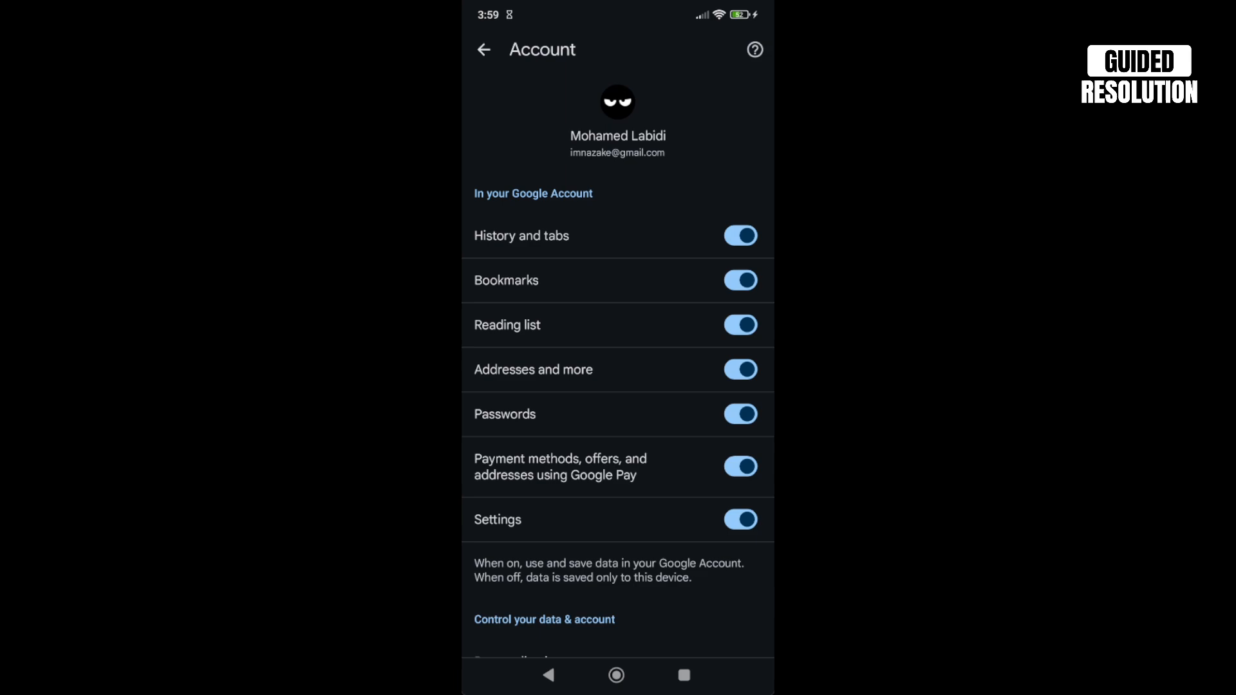
{"action": "left_click", "coordinate": [740, 235]}
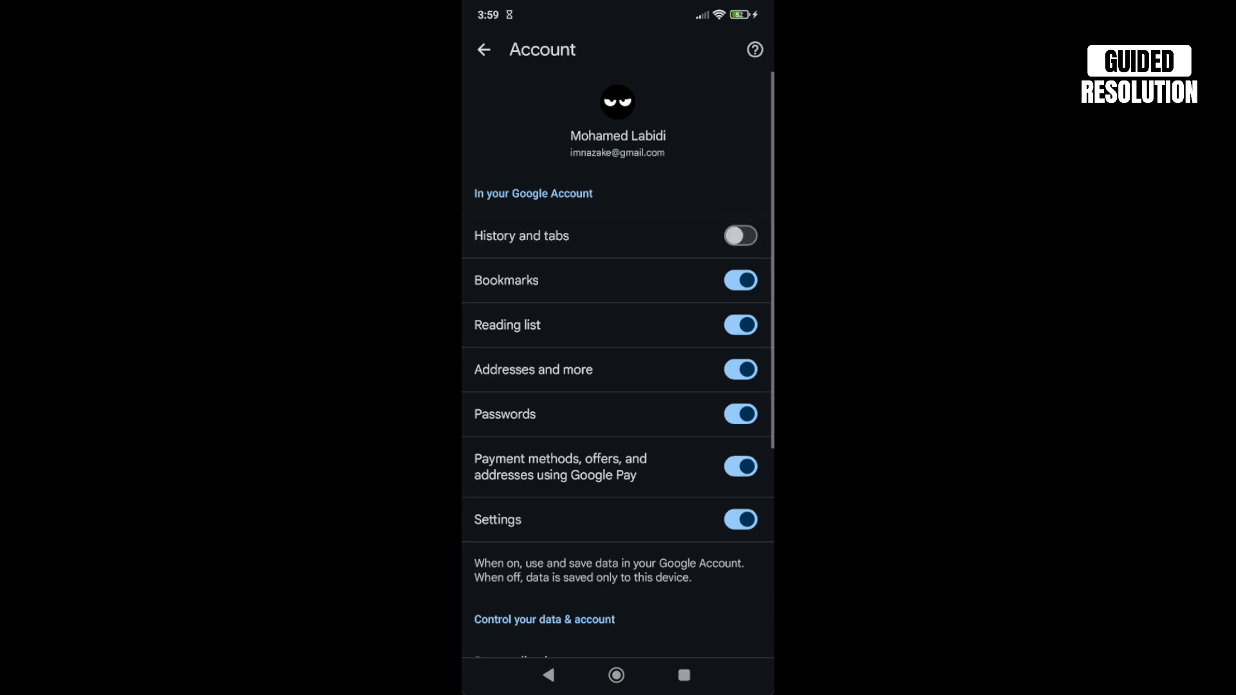
{"action": "left_click", "coordinate": [740, 235]}
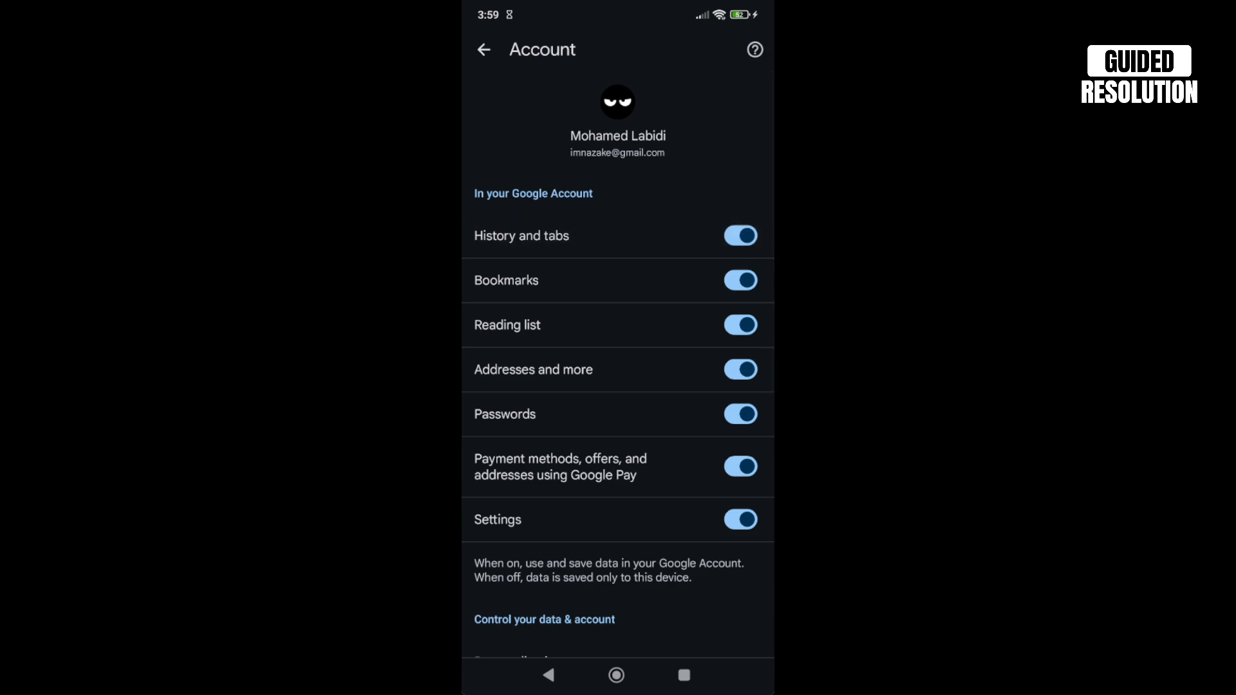
{"action": "scroll", "scroll_direction": "down", "scroll_amount": 3}
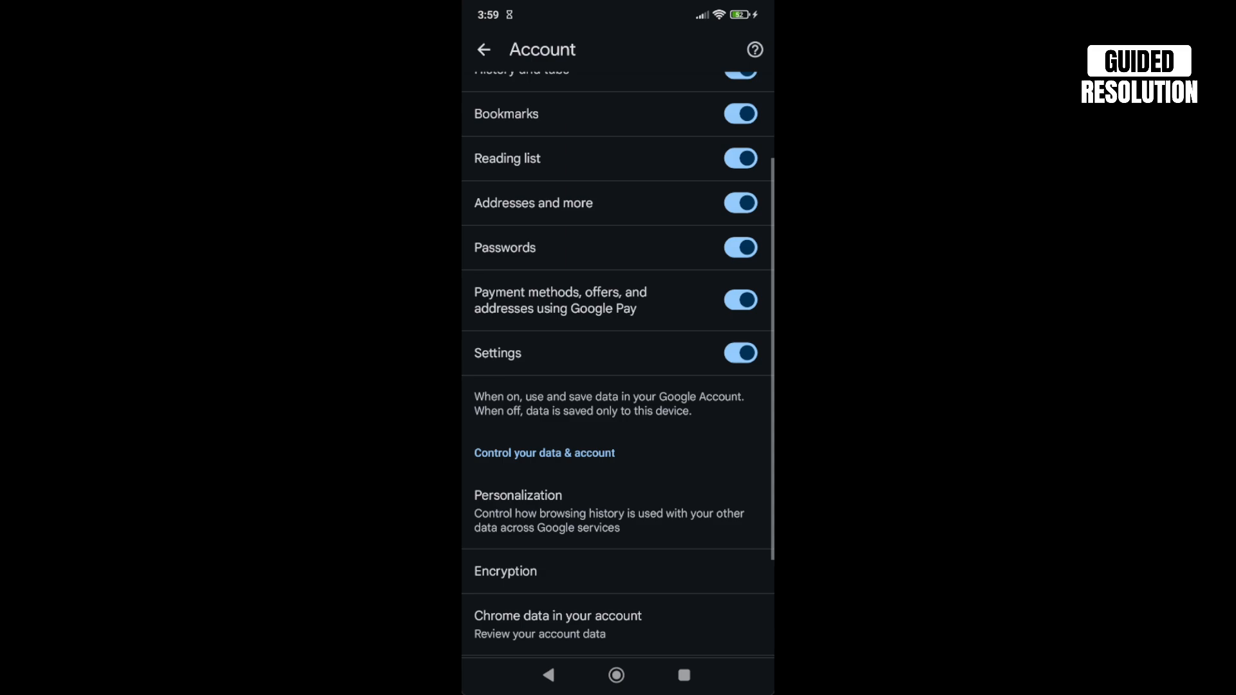
{"action": "scroll", "scroll_direction": "down", "scroll_amount": 3}
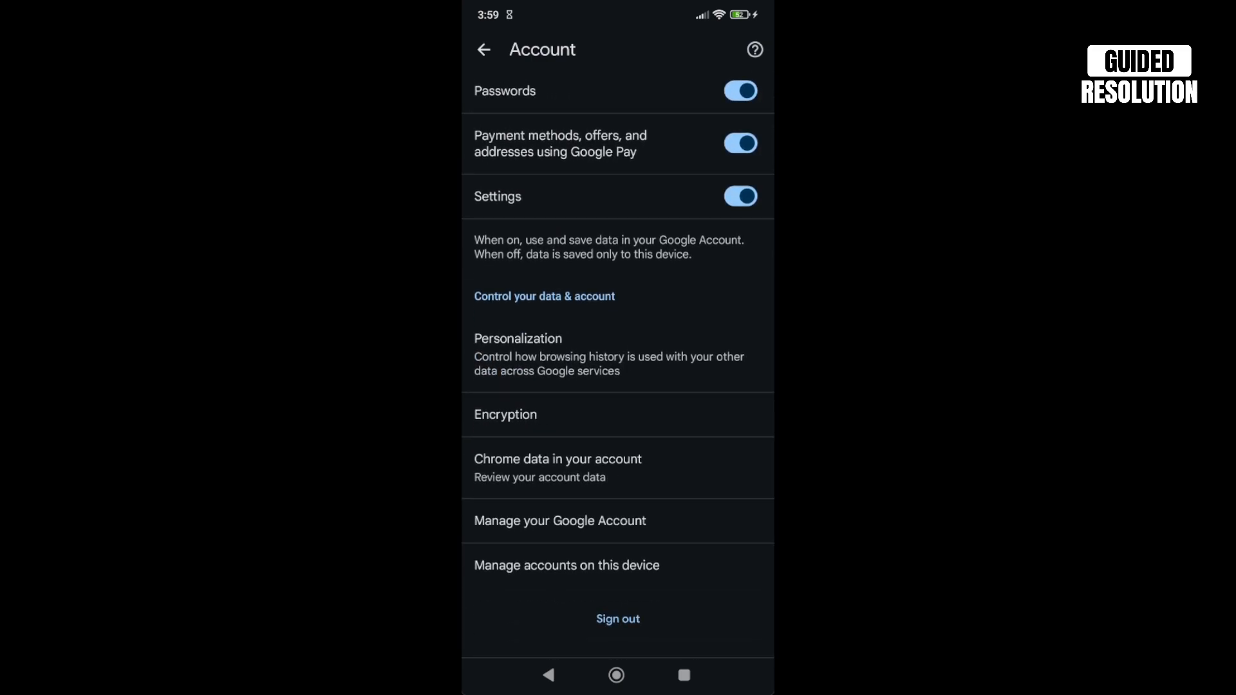
Go through Manage your Google Account to the Web & App Activity controls
{"action": "left_click", "coordinate": [559, 521]}
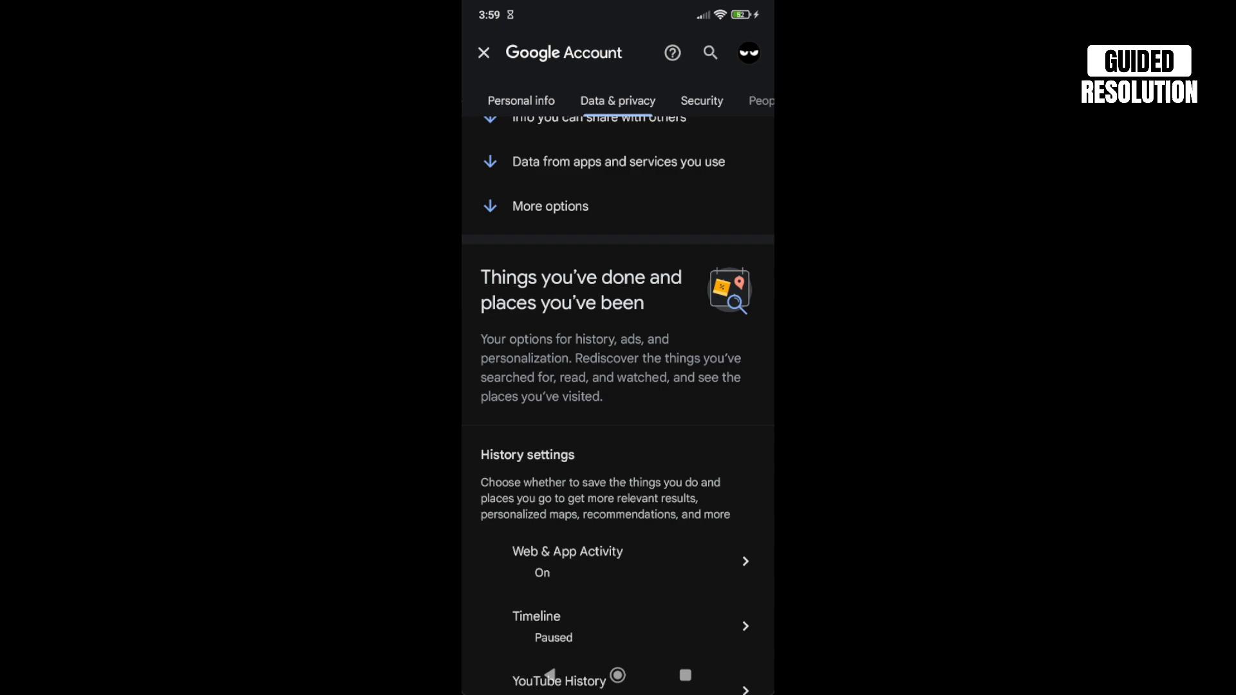
{"action": "scroll", "scroll_direction": "down", "scroll_amount": 3}
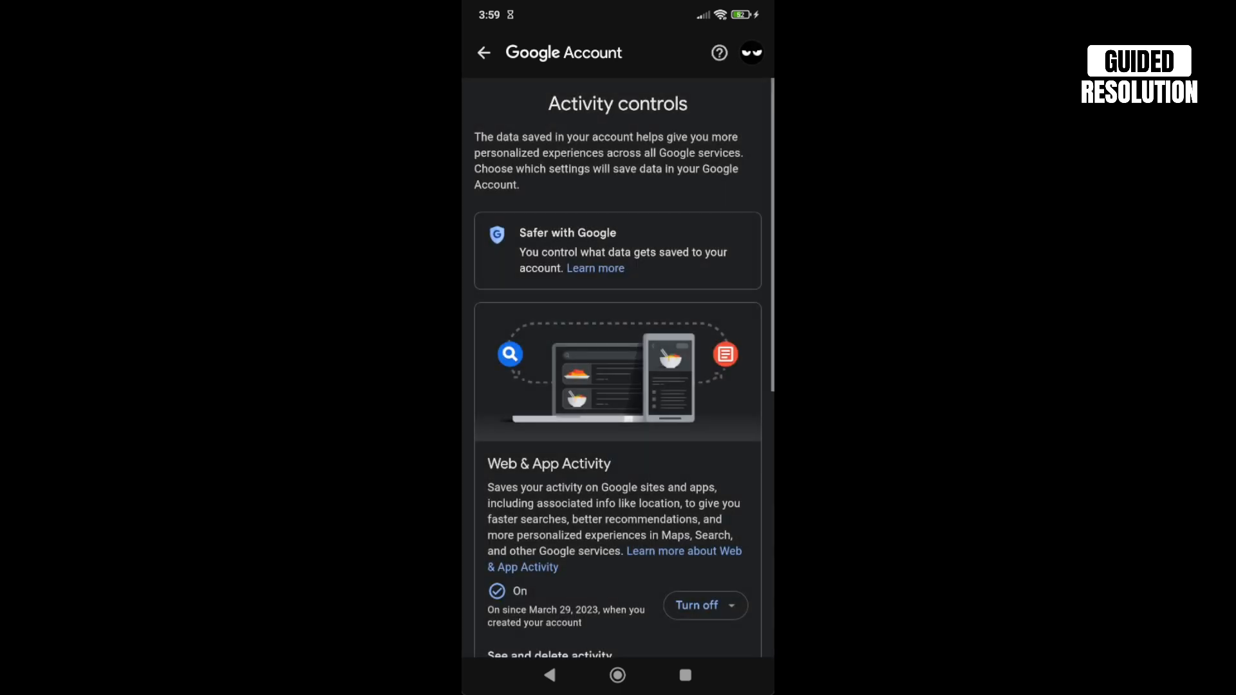
Verify Web & App Activity is On with Include Chrome history ticked
{"action": "scroll", "scroll_direction": "down", "scroll_amount": 3}
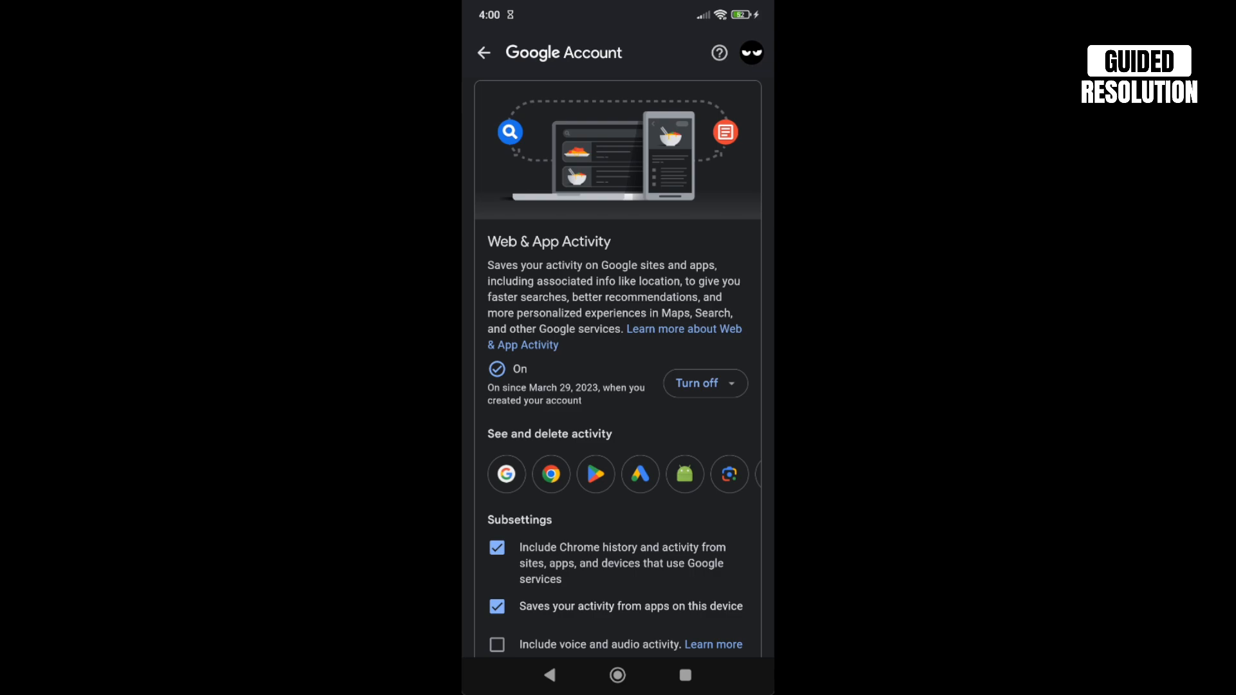
{"action": "scroll", "scroll_direction": "down", "scroll_amount": 3}
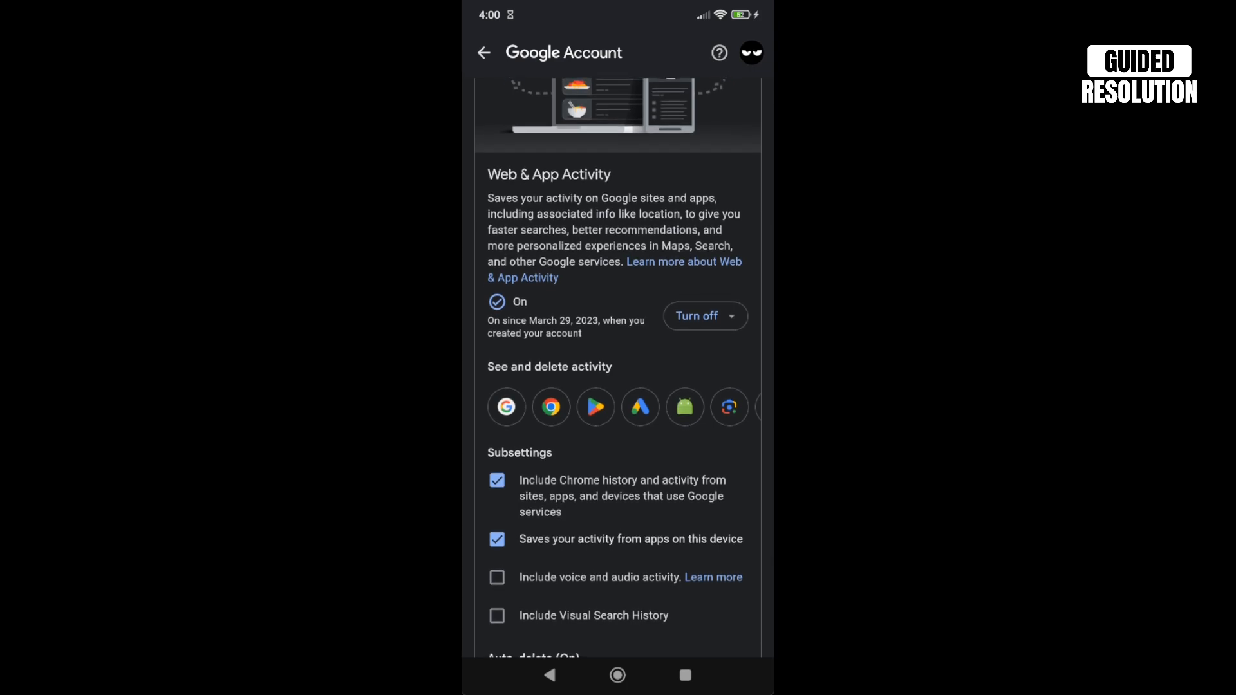
{"action": "scroll", "scroll_direction": "up", "scroll_amount": 3}
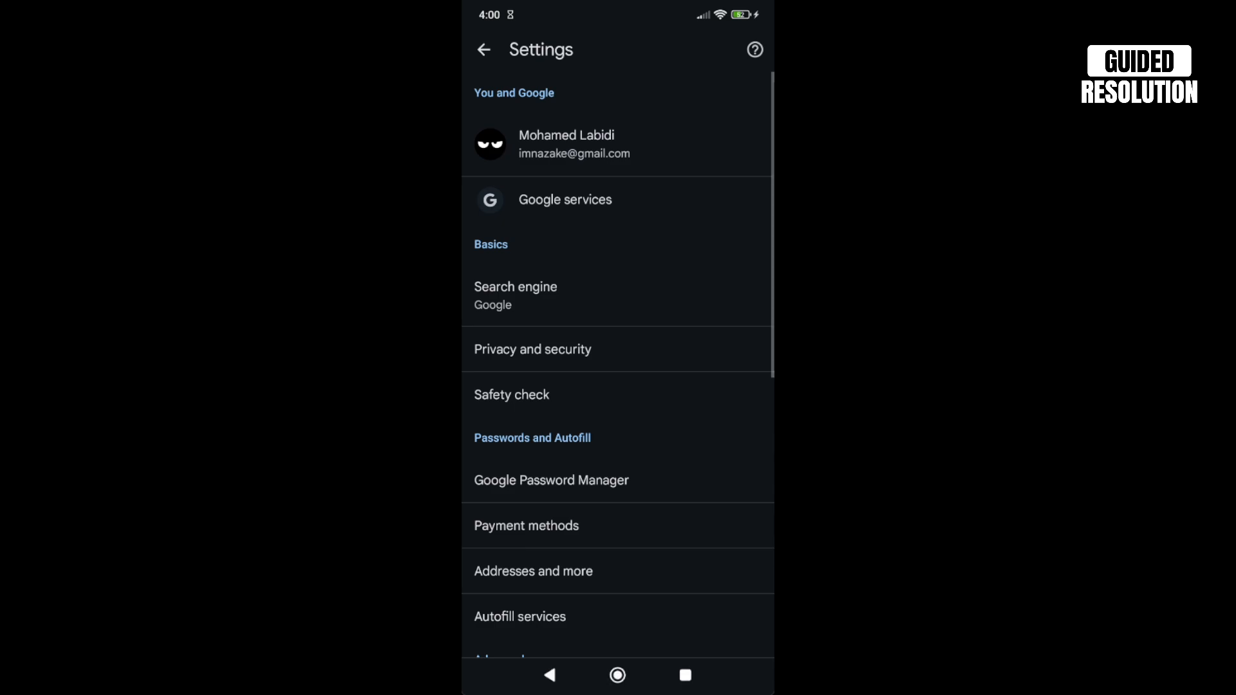
Restart Chrome from Recents and show previous searches in the address bar
{"action": "left_click", "coordinate": [483, 49]}
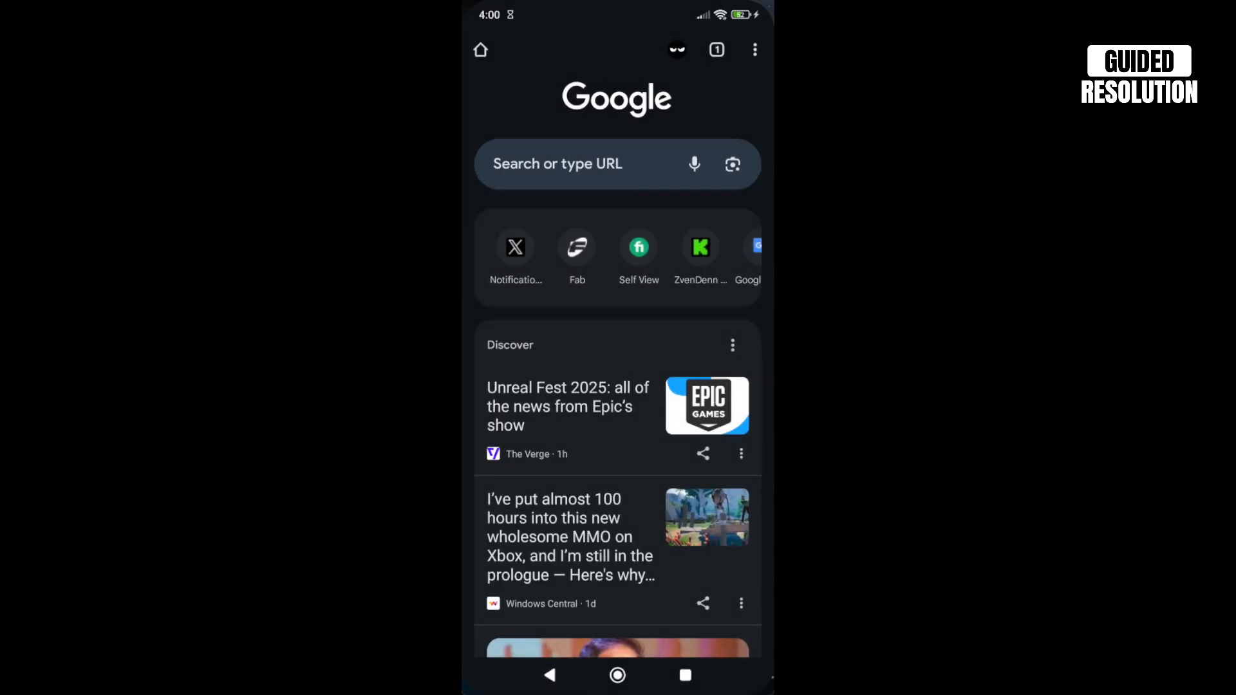
{"action": "left_click", "coordinate": [685, 675]}
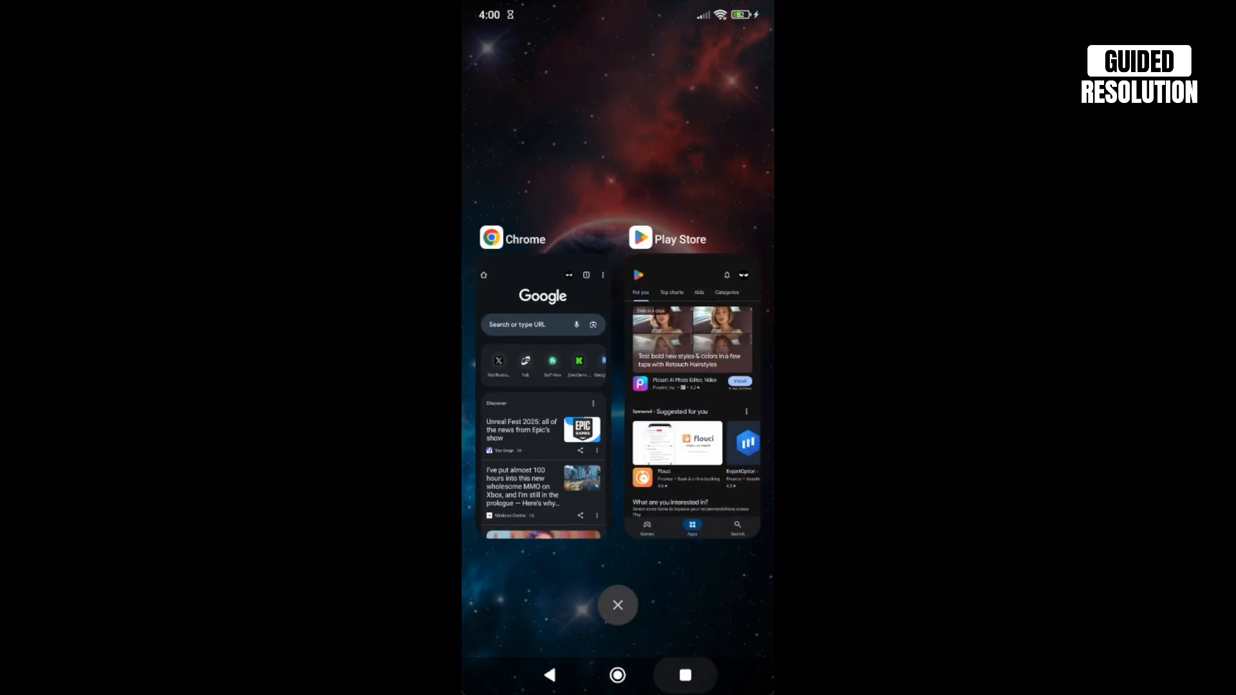
{"action": "left_click", "coordinate": [542, 394]}
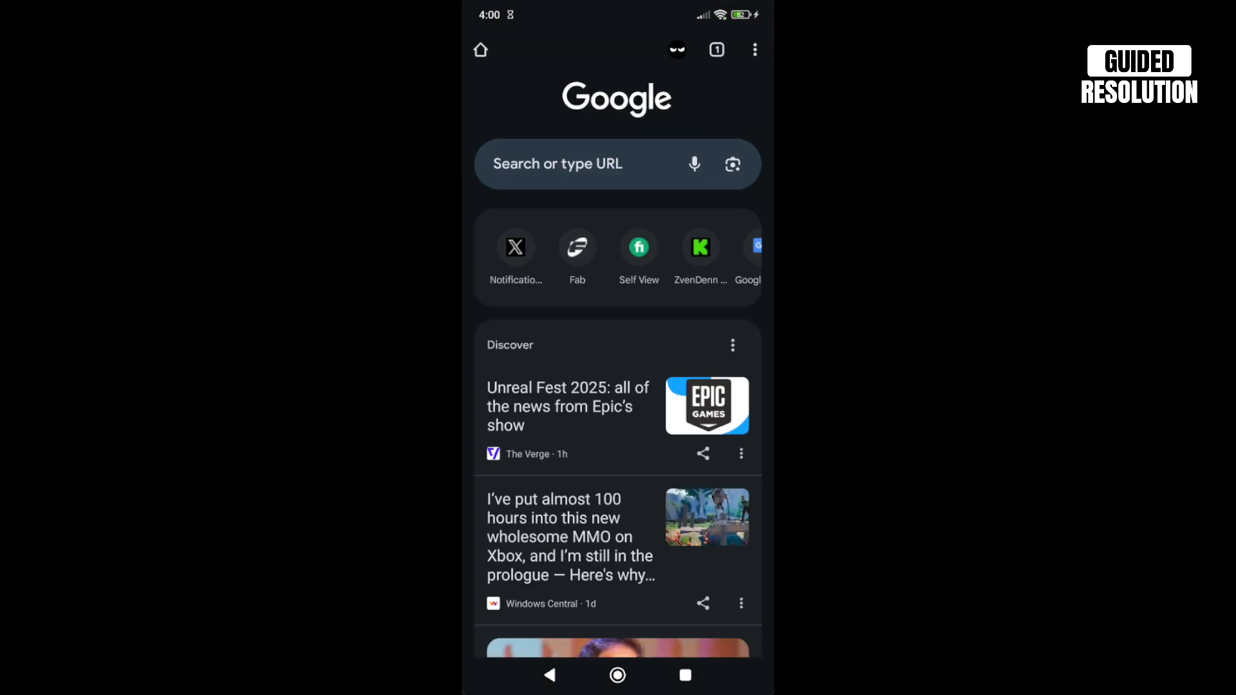
{"action": "left_click", "coordinate": [618, 165]}
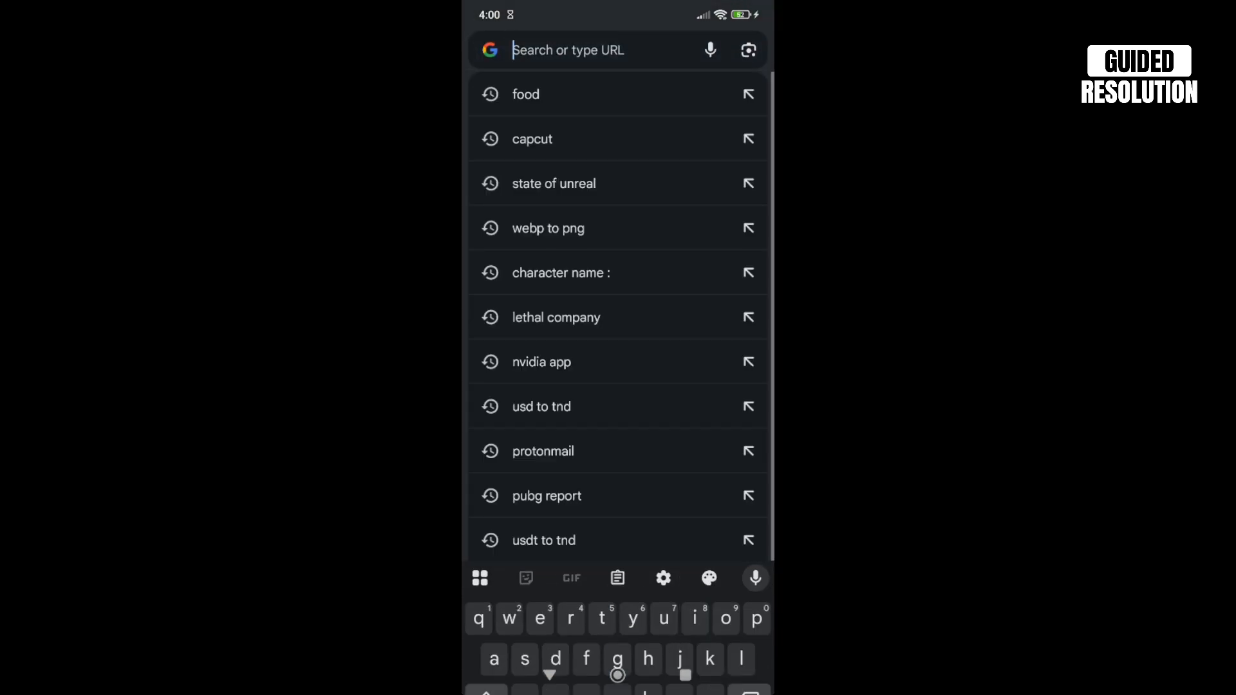
Search for 'ggg' and confirm it tops the previous searches list
{"action": "type", "text": "ggg"}
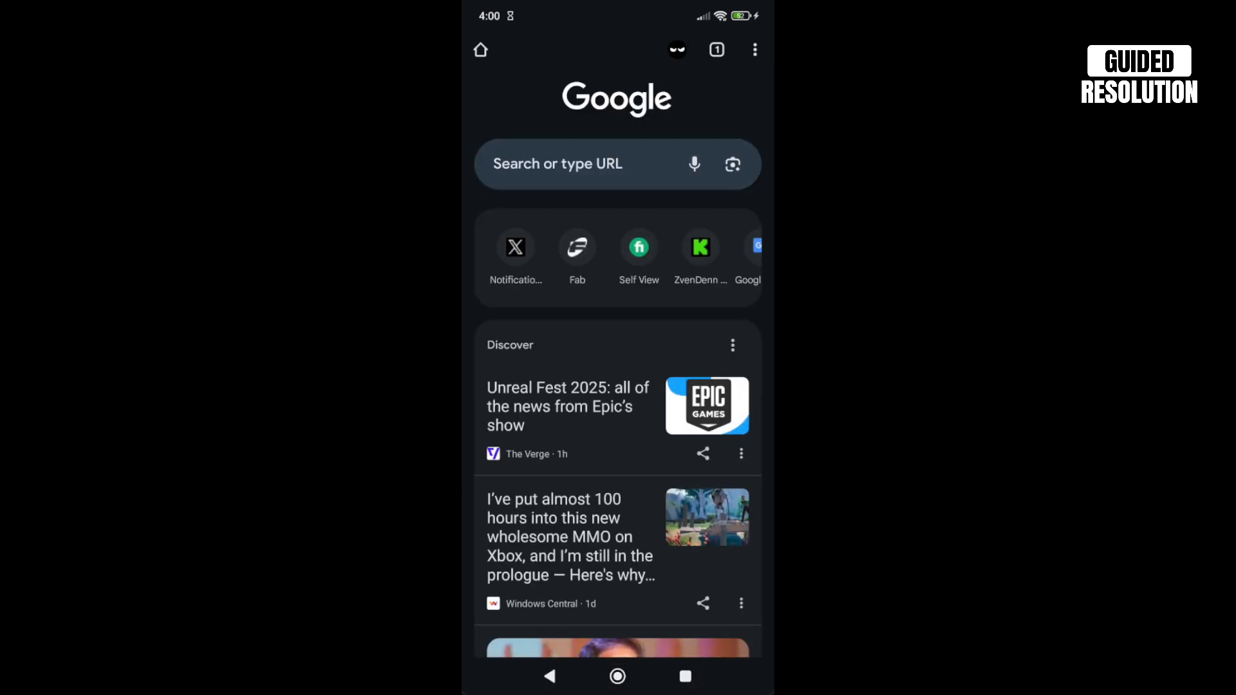
{"action": "left_click", "coordinate": [599, 164]}
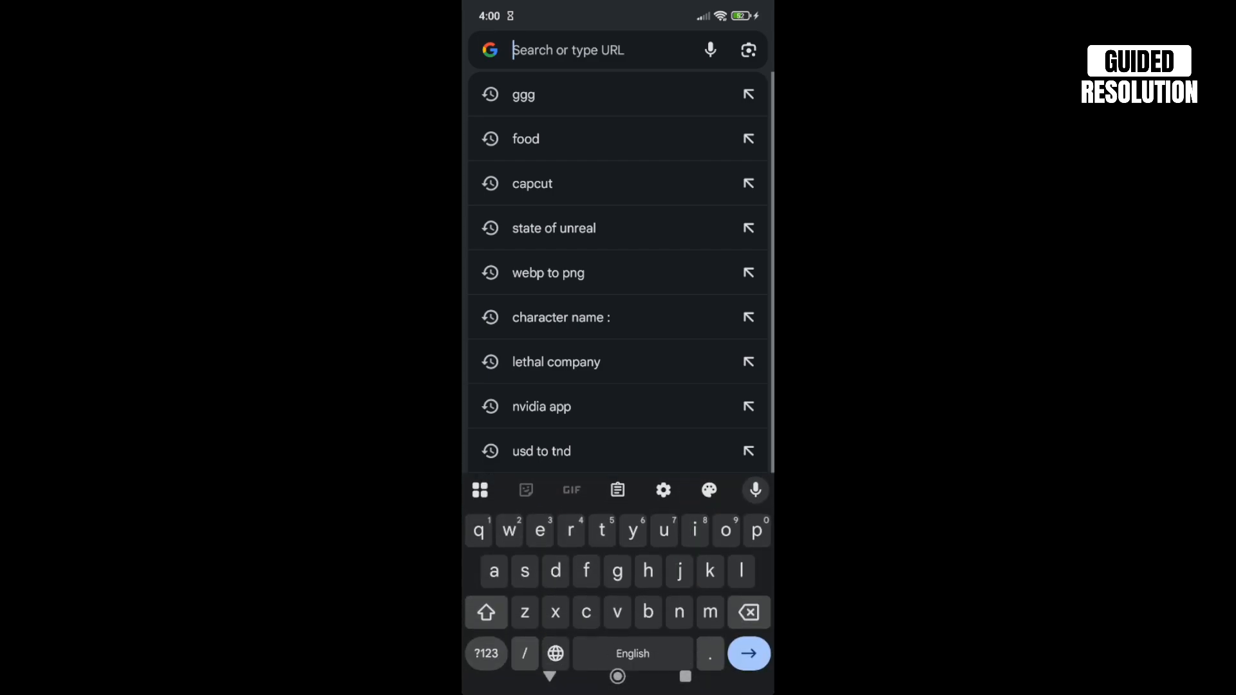